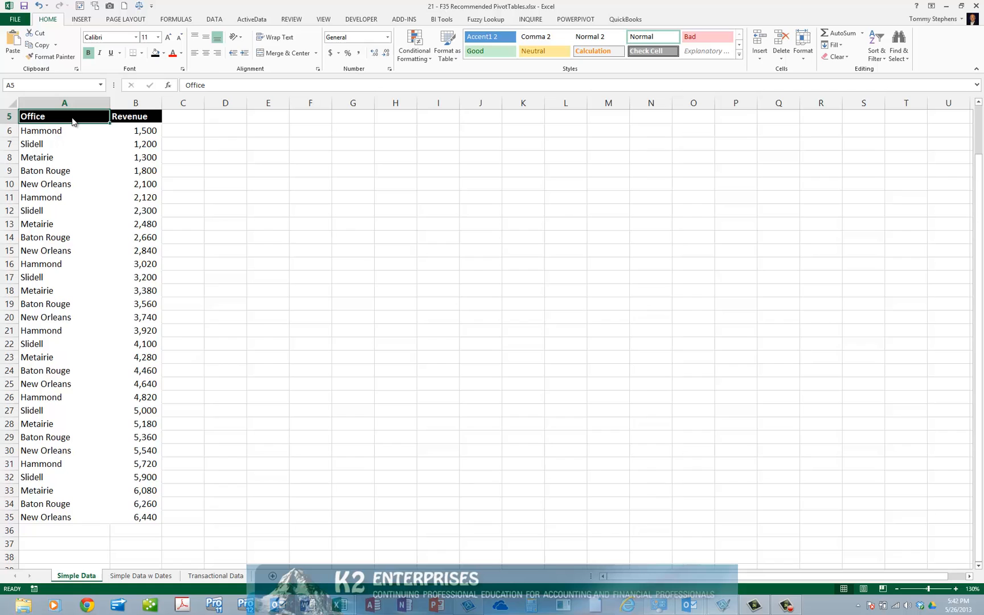
mouse_move(144, 123)
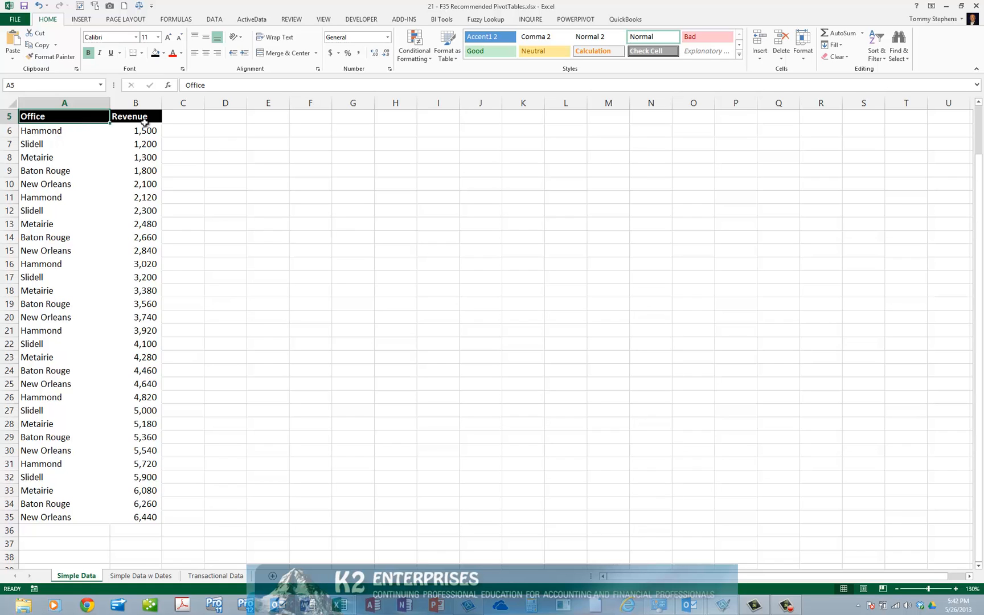
Select the Office and Revenue range A5:B35 on the Simple Data sheet
drag(41, 131, 144, 517)
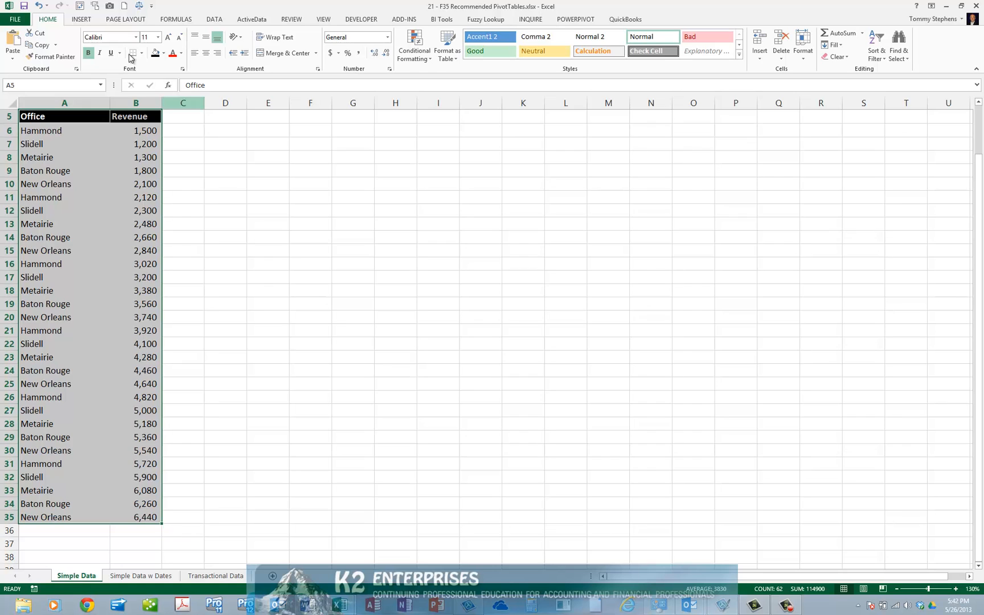
Open Recommended PivotTables for the selected range to preview Sum of Revenue by Office
click(81, 19)
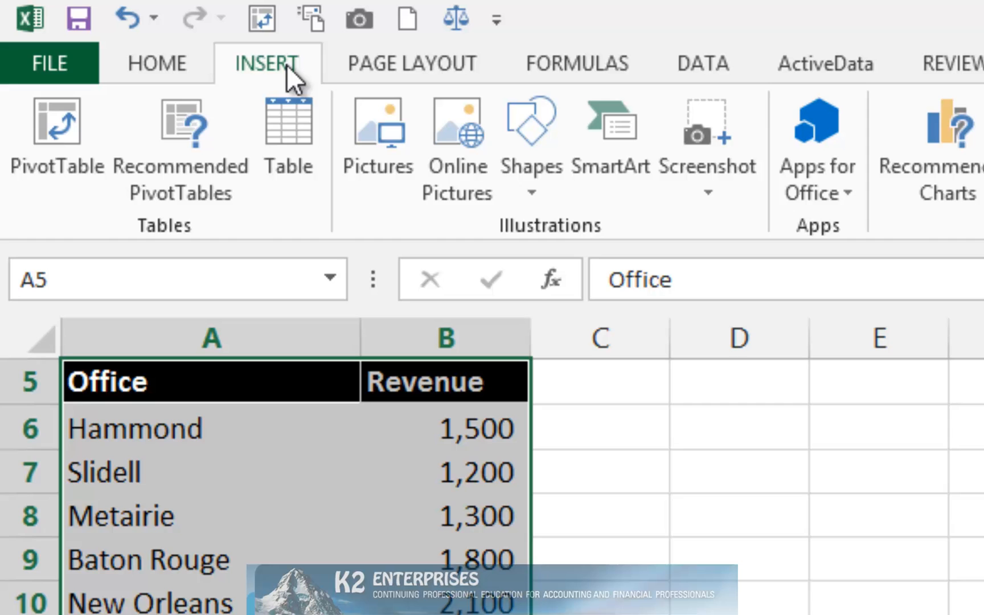
mouse_move(180, 148)
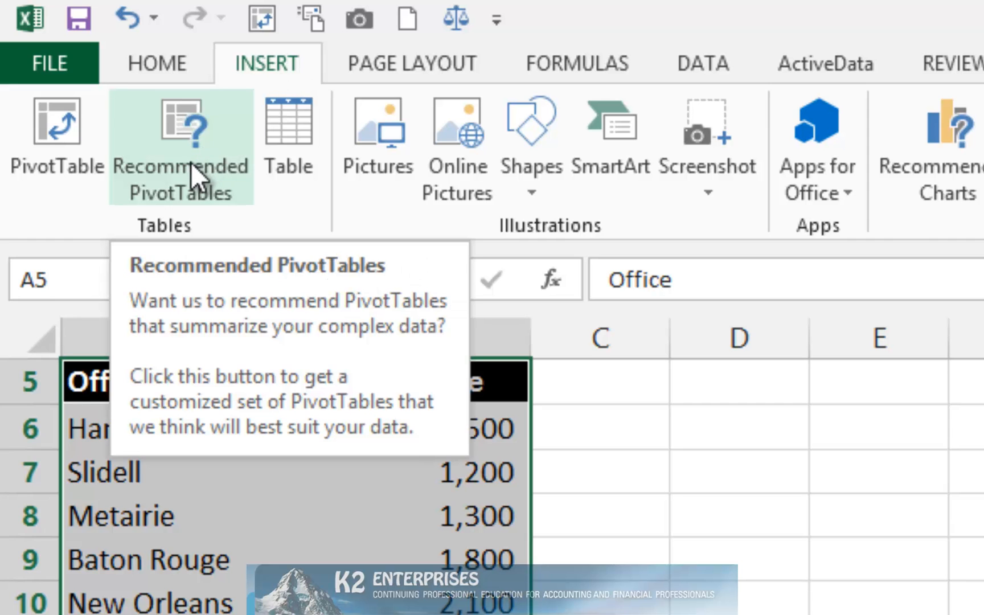
click(180, 144)
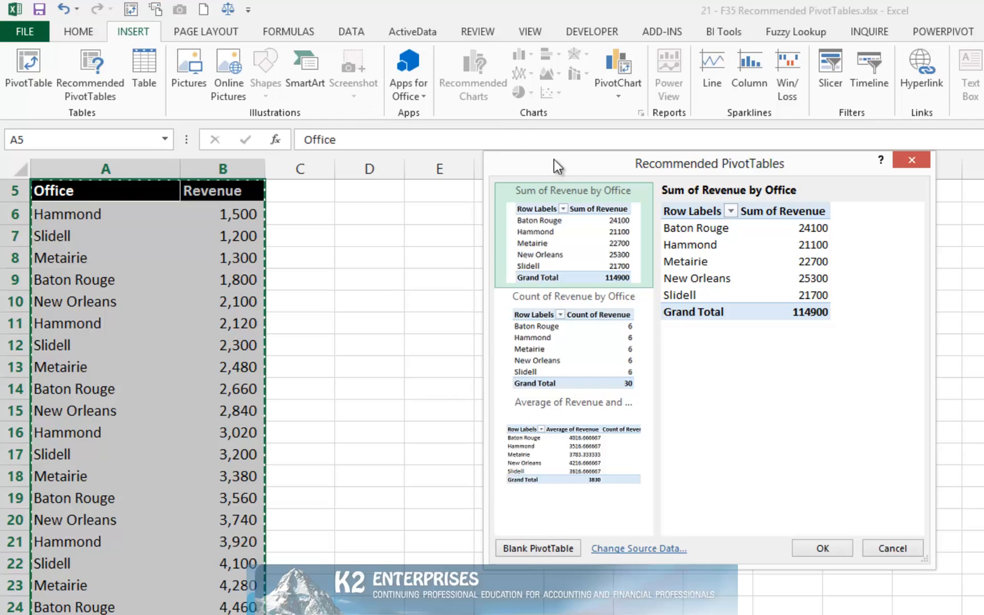
mouse_move(555, 235)
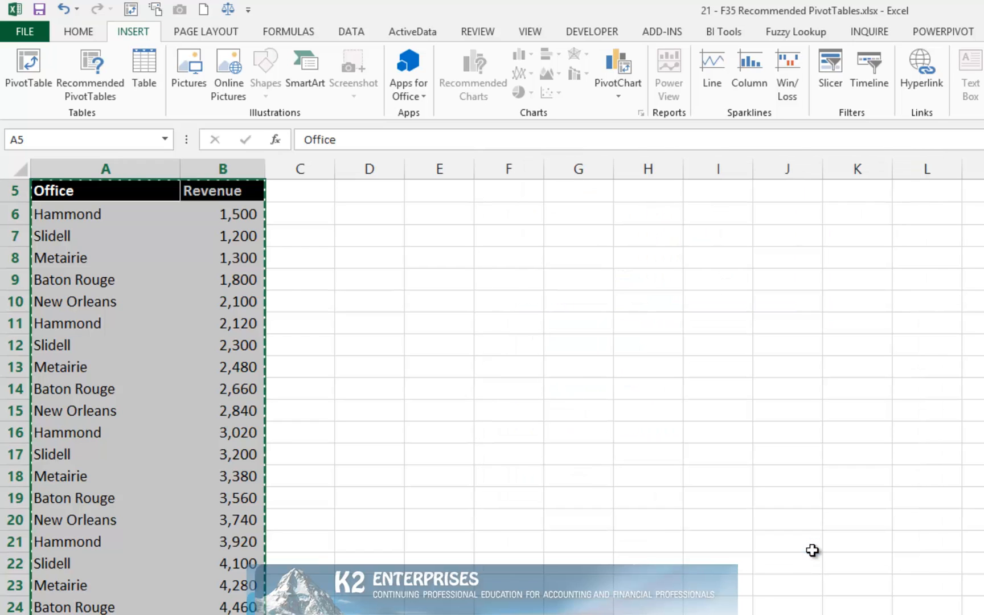
Confirm the Sum of Revenue by Office PivotTable onto a new sheet
click(27, 72)
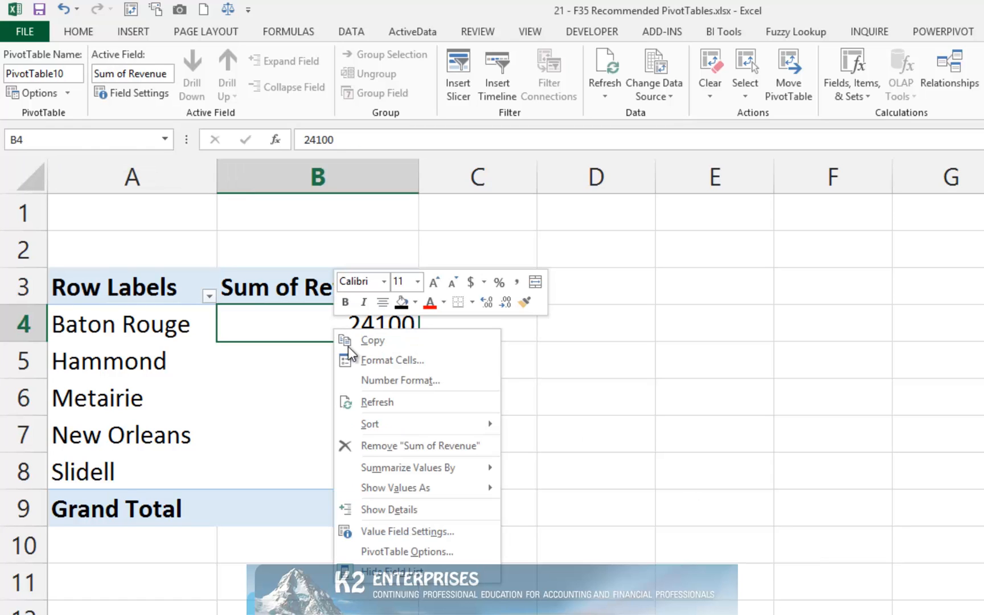
Format the Baton Rouge revenue total as Accounting with $ and 2 decimals
click(400, 380)
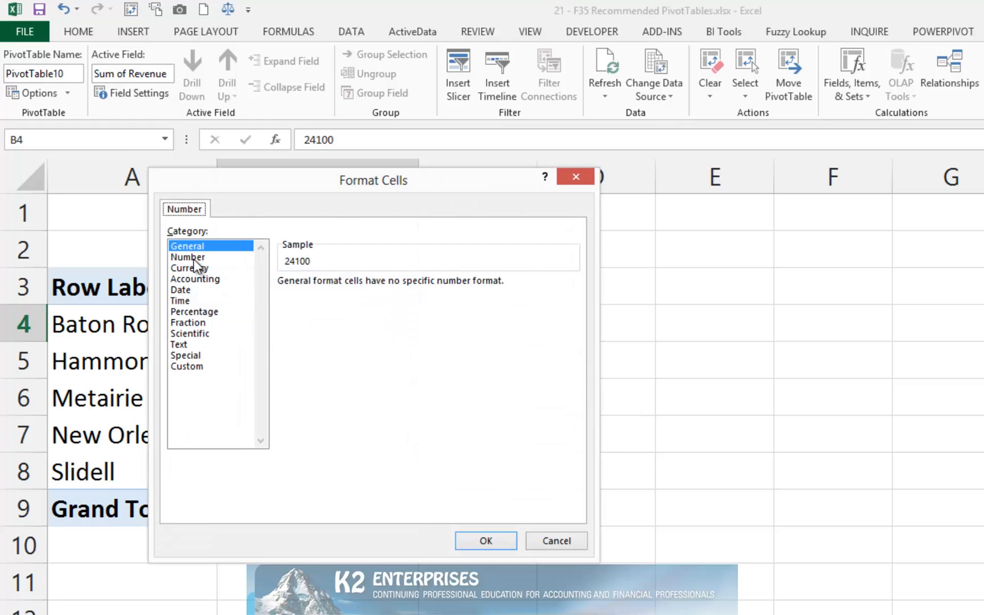
click(195, 278)
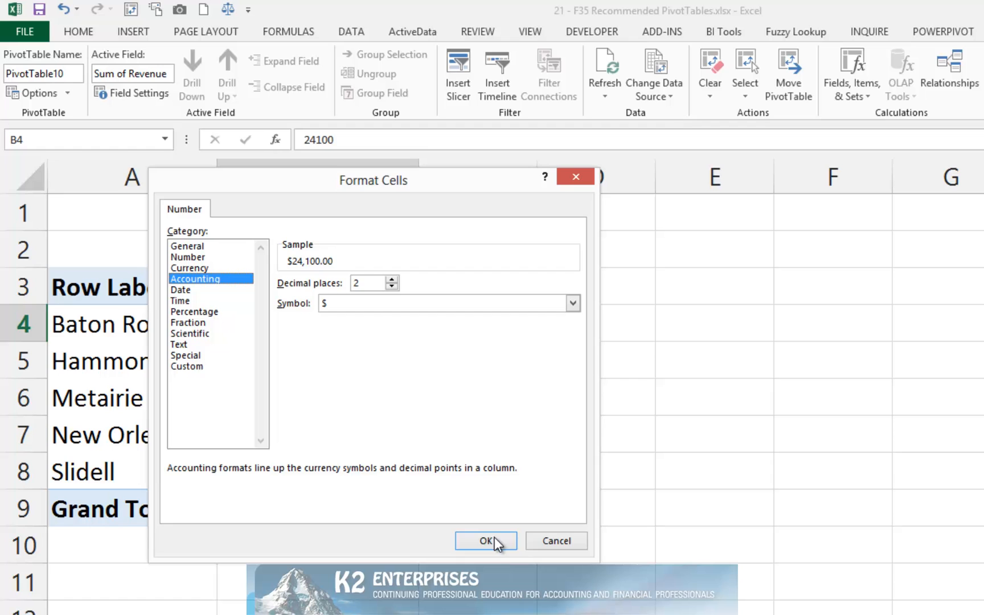
click(485, 541)
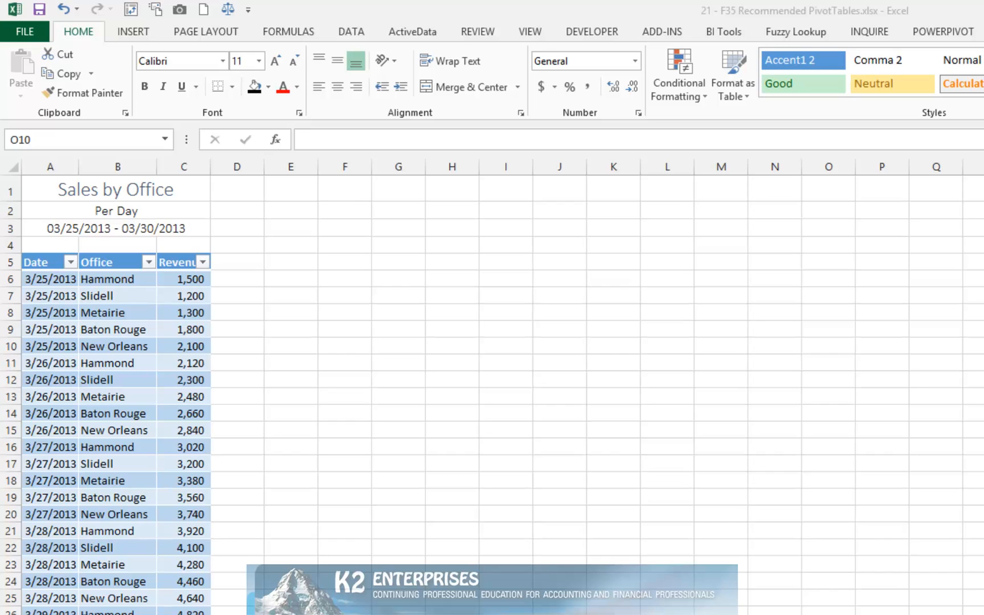
mouse_move(242, 356)
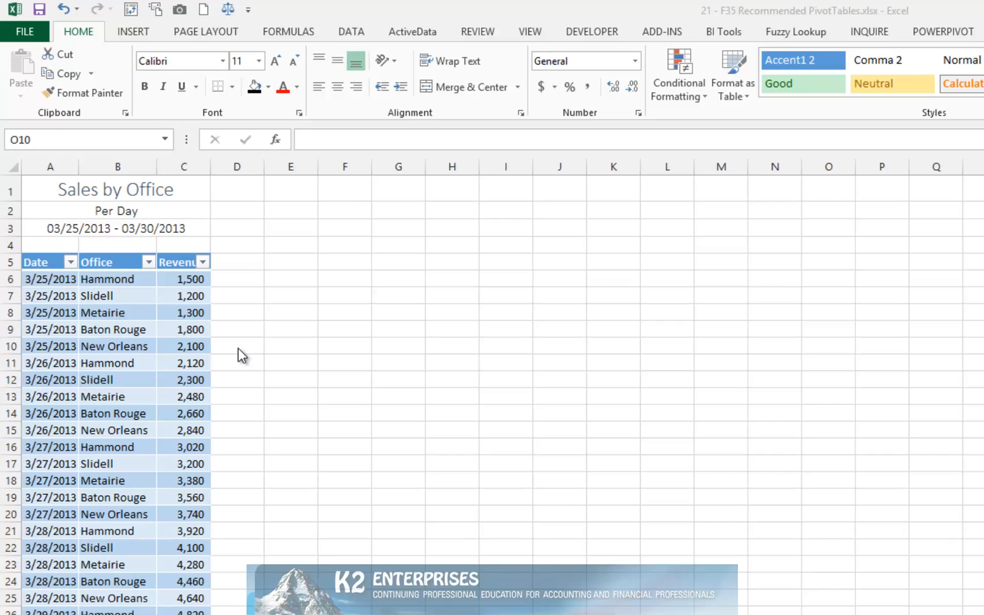
Go to the Sales by Office sheet and select a cell inside the table
click(829, 346)
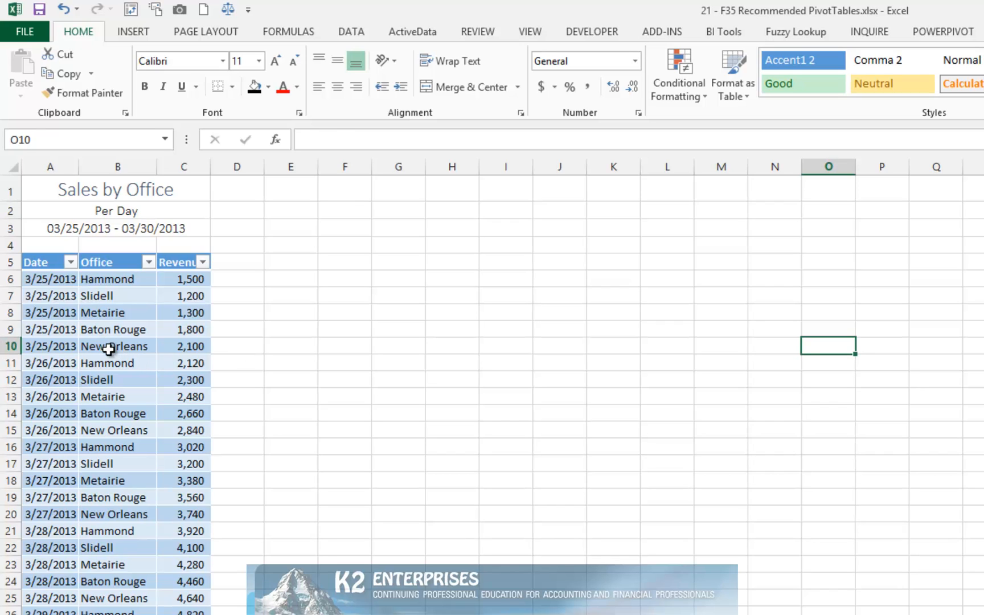
click(117, 346)
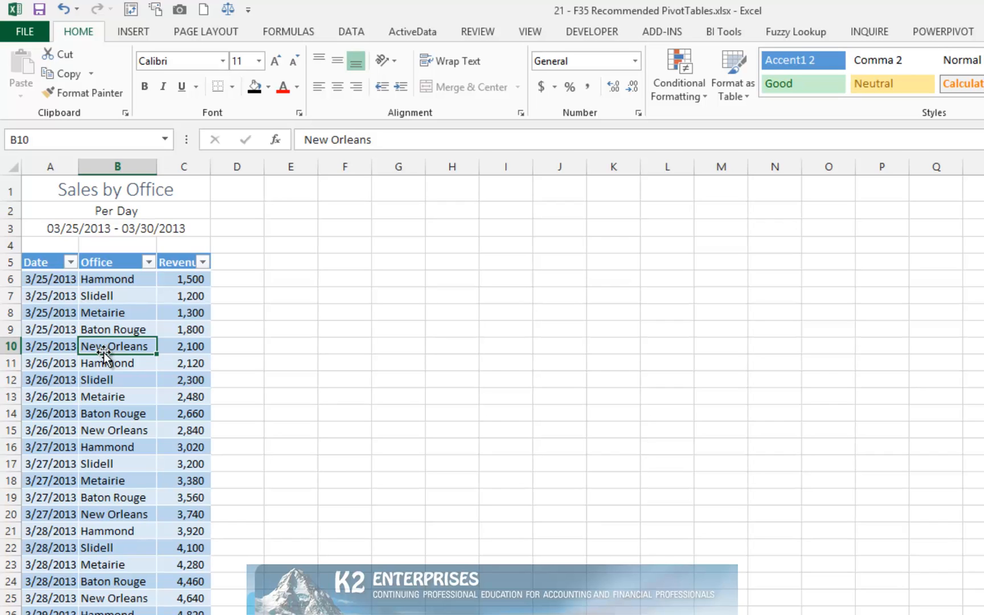
click(132, 31)
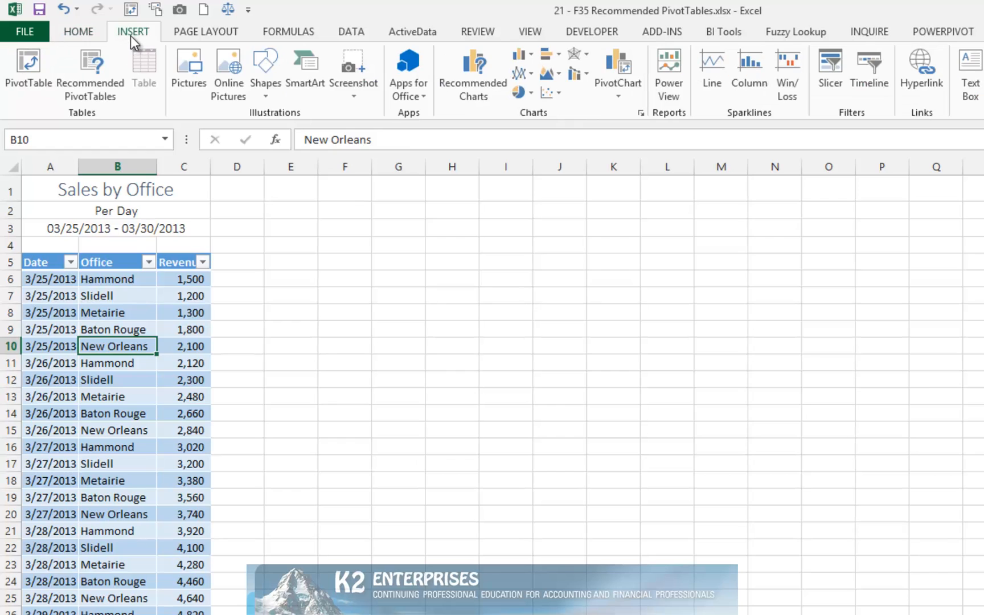
mouse_move(90, 72)
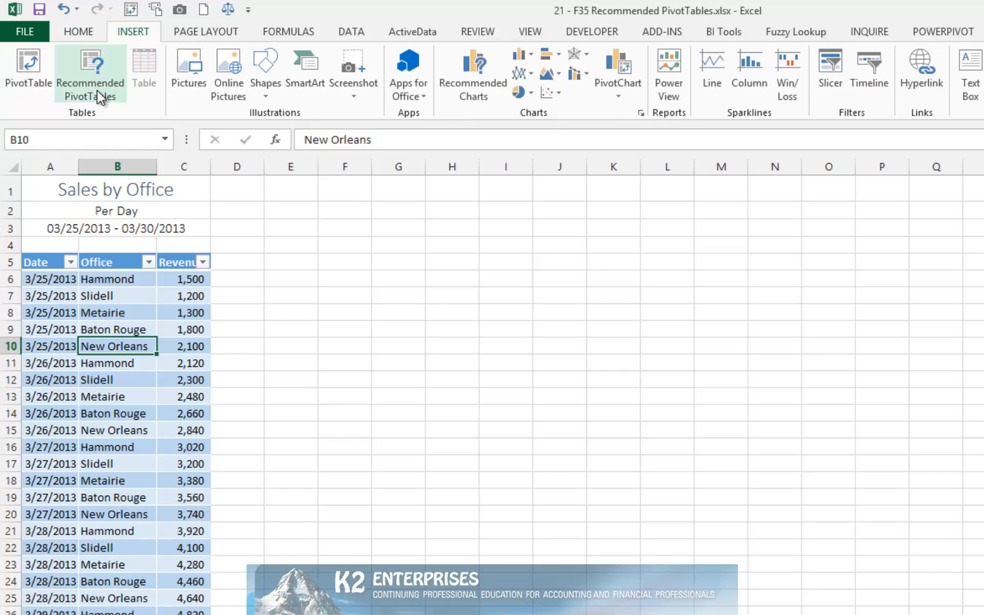
Insert the recommended Sum of Revenue by Office PivotTable from the sales table
click(90, 72)
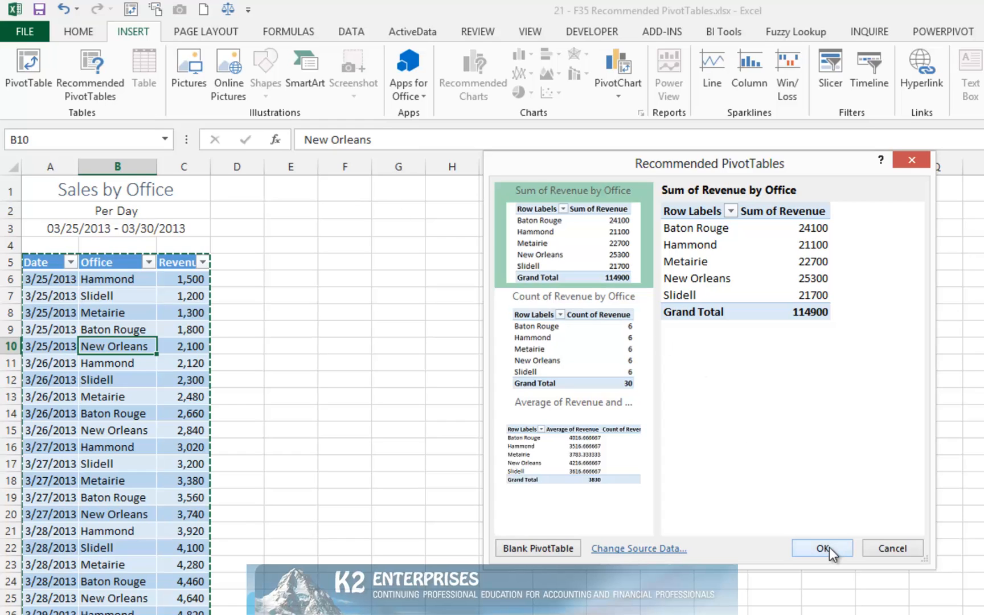
click(822, 548)
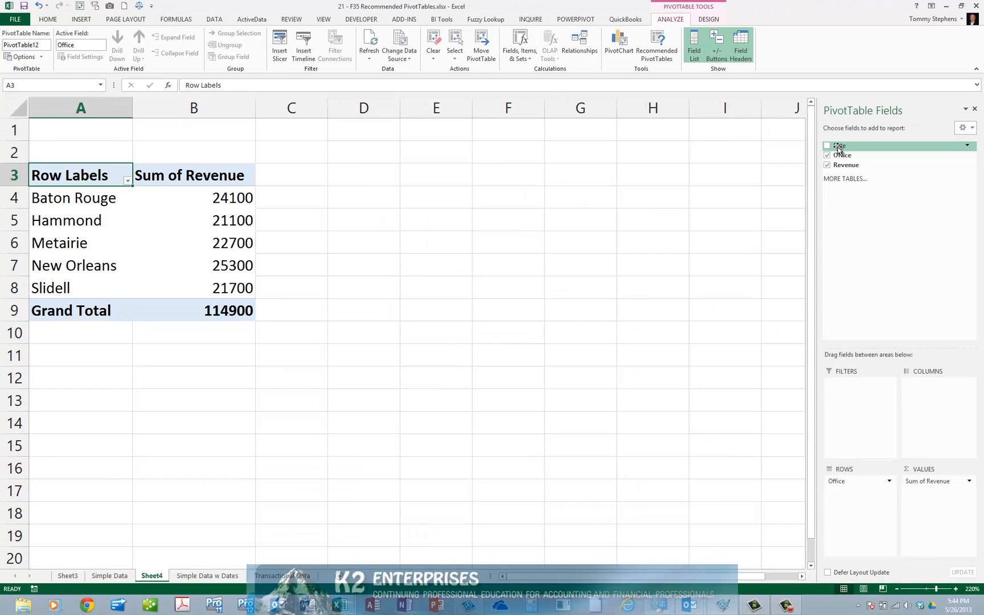
Drag the Date field into the PivotTable's COLUMNS area
drag(839, 145, 935, 397)
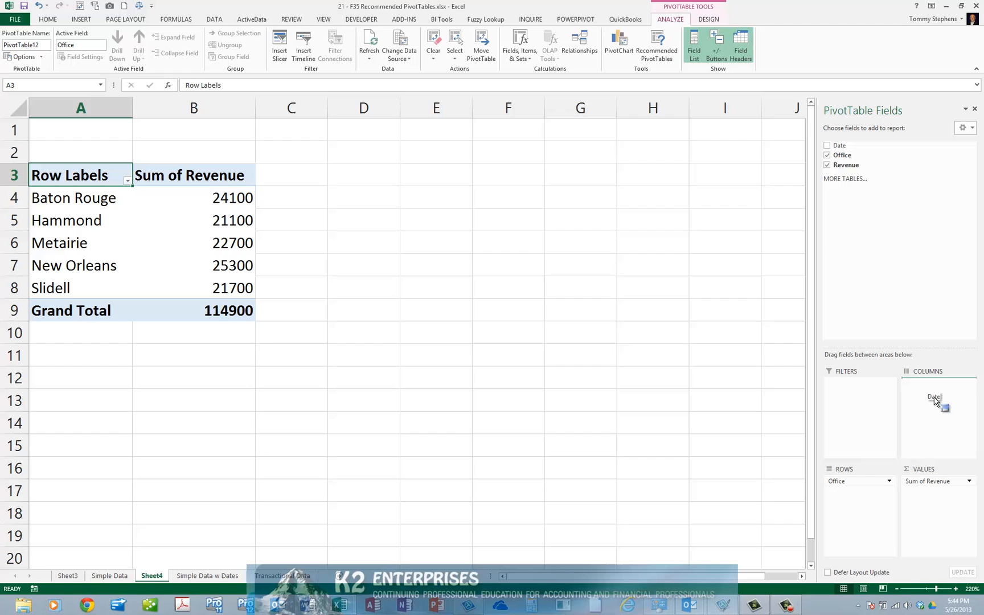